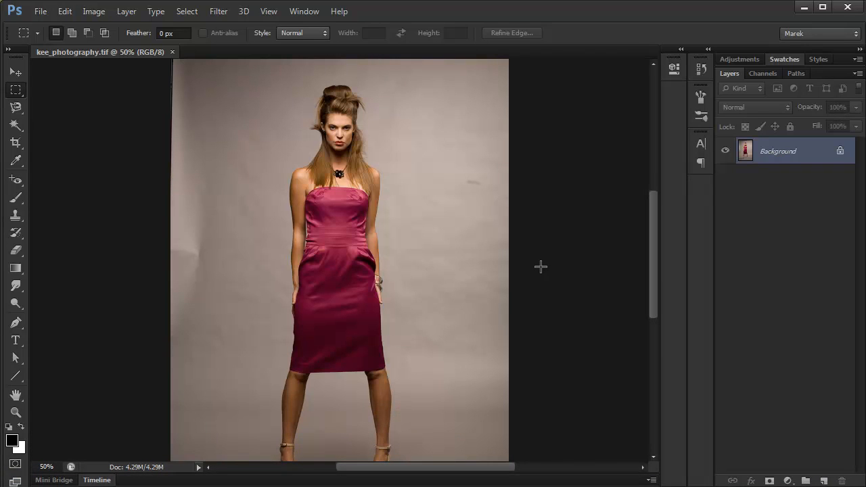
pyautogui.moveTo(371, 253)
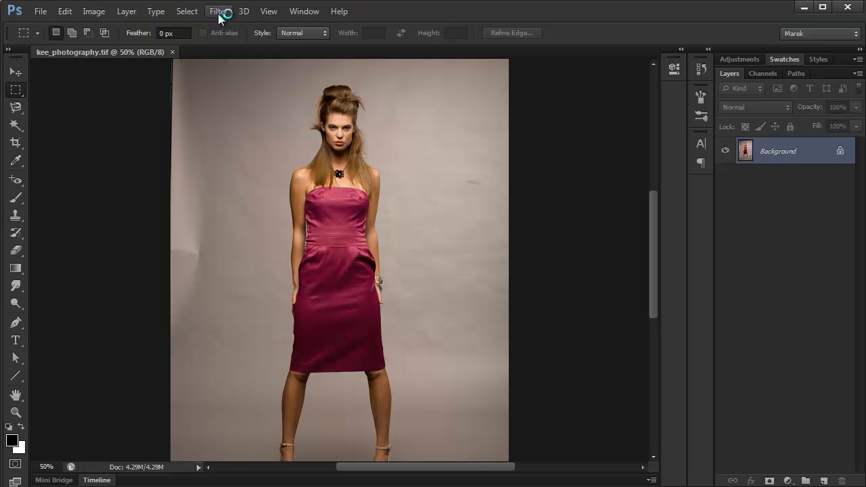
# - Choose Filter > Liquify on the magenta-dress fashion photo
pyautogui.click(218, 10)
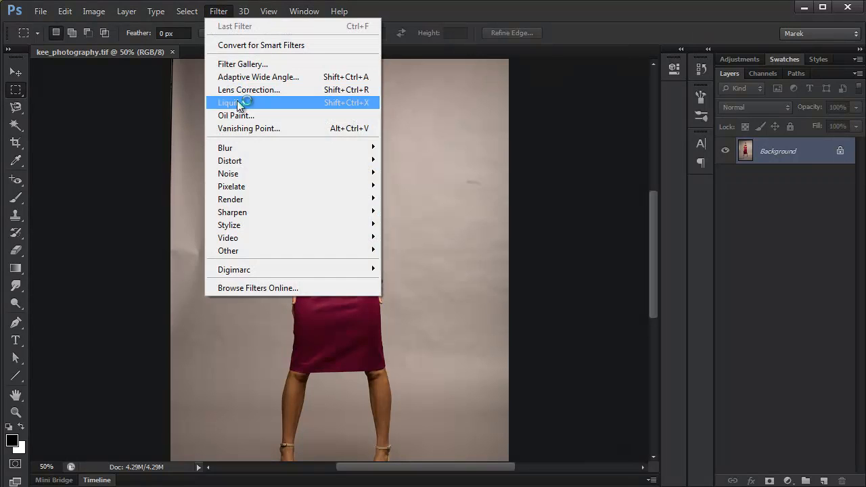
pyautogui.click(230, 102)
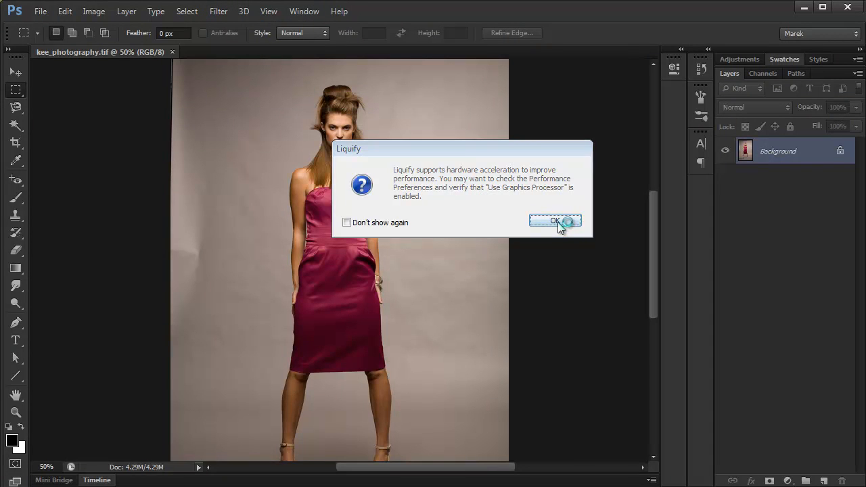
# - Dismiss the hardware acceleration notice and reduce the warp brush size to 175
pyautogui.click(555, 222)
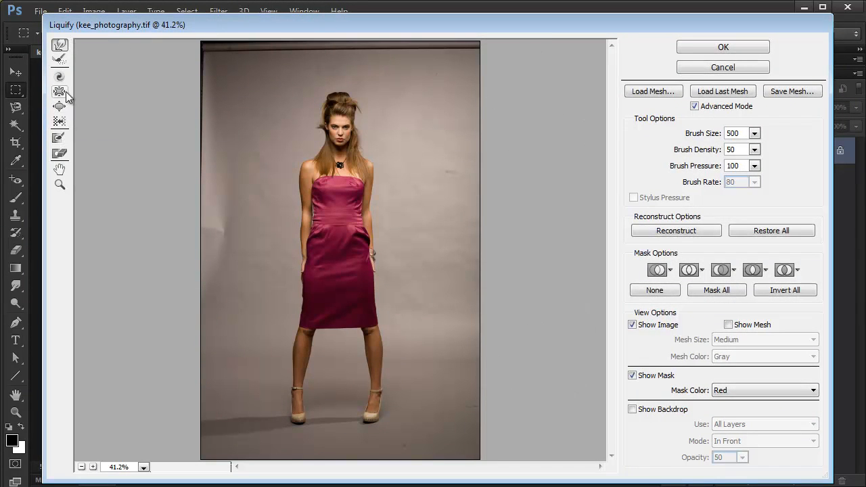
pyautogui.moveTo(60, 46)
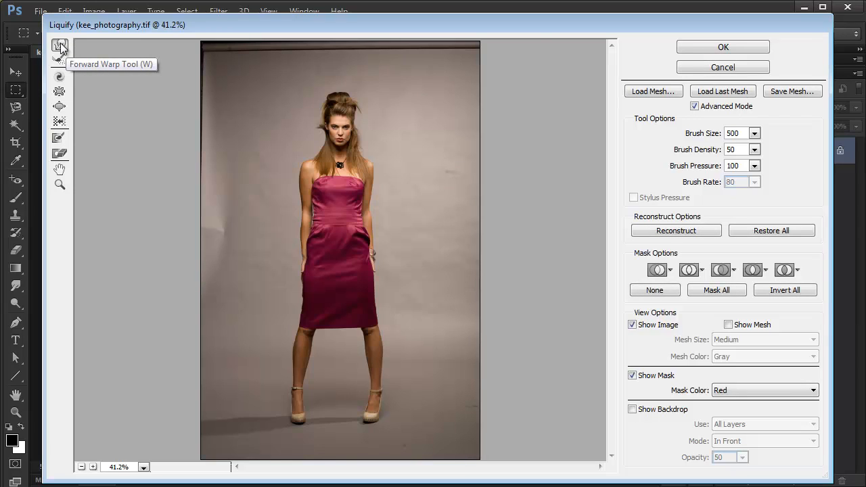
pyautogui.moveTo(64, 45)
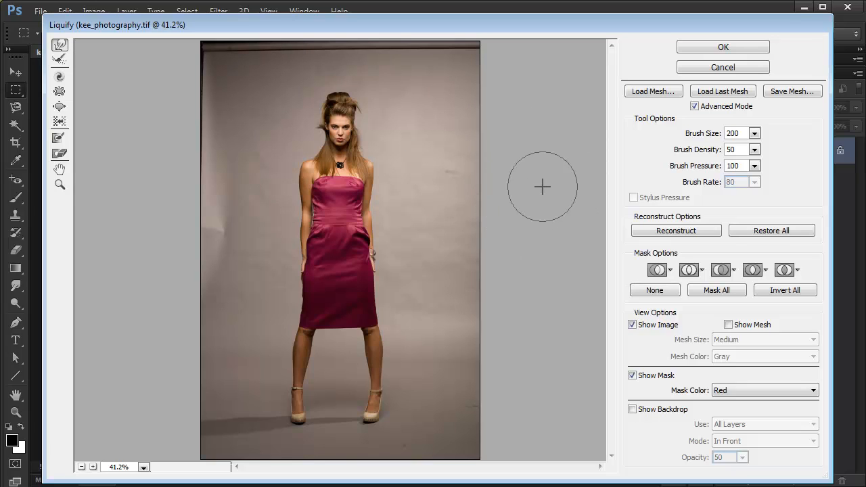
pyautogui.click(754, 135)
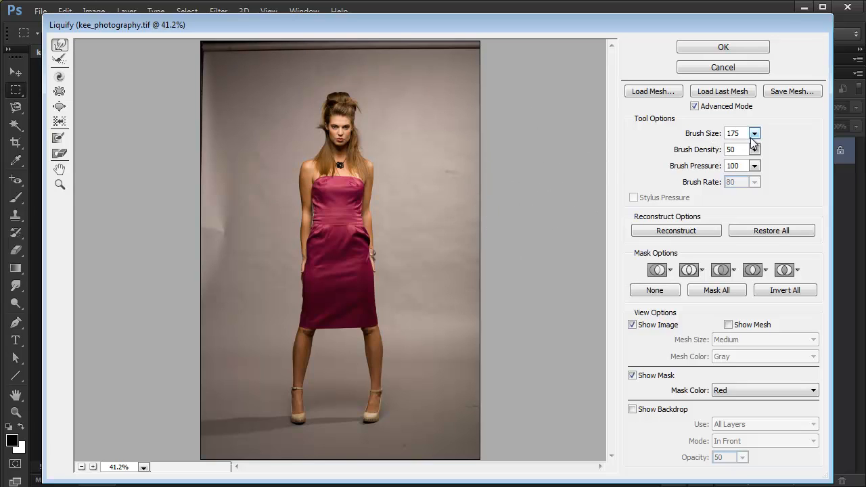
pyautogui.moveTo(472, 232)
pyautogui.write('50')
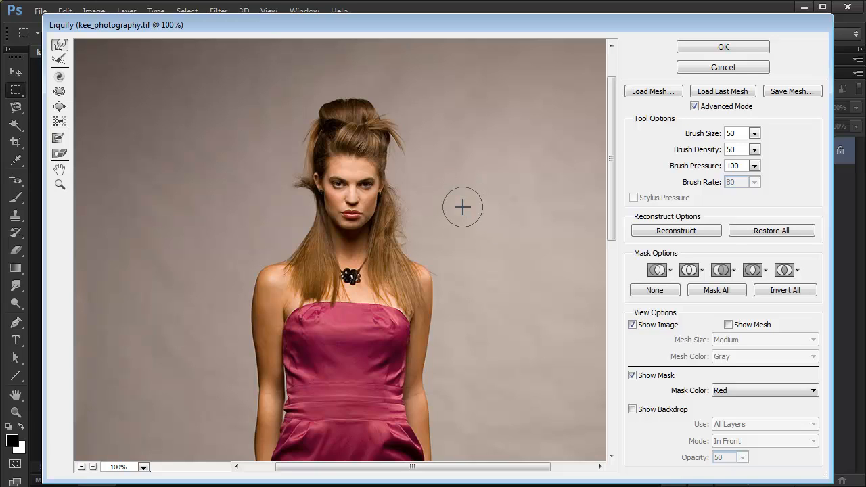
pyautogui.moveTo(425, 249)
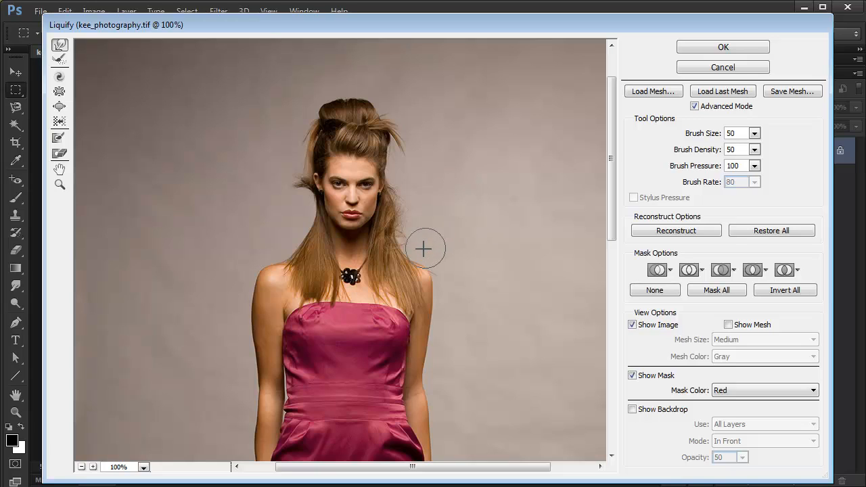
pyautogui.moveTo(423, 259)
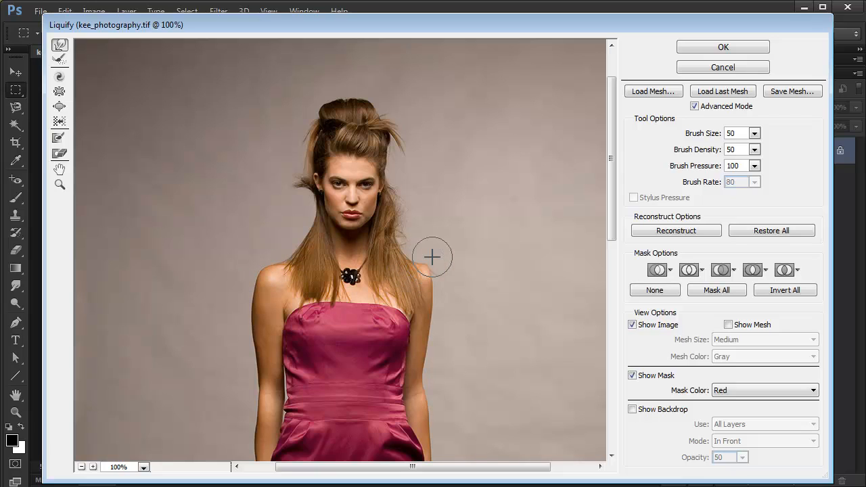
pyautogui.moveTo(427, 262)
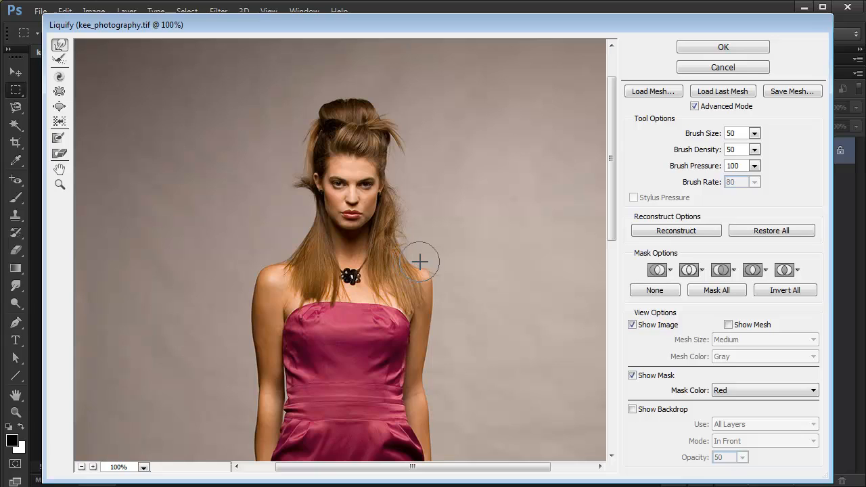
pyautogui.moveTo(420, 265)
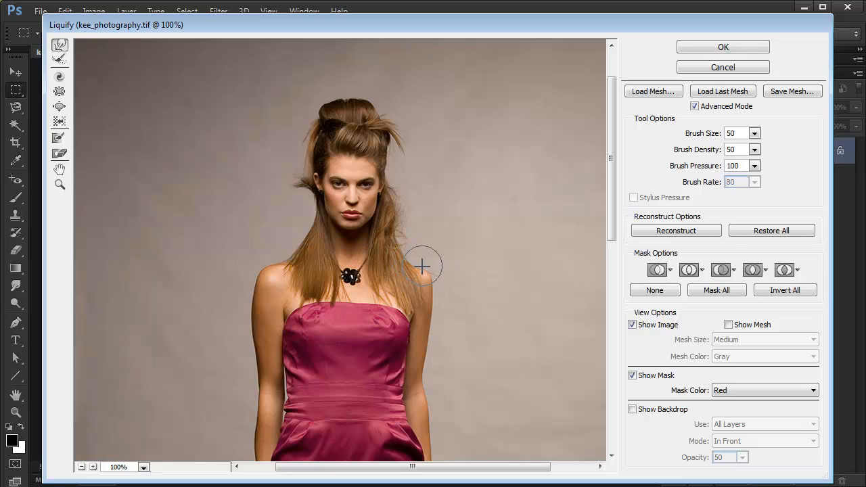
pyautogui.moveTo(440, 269)
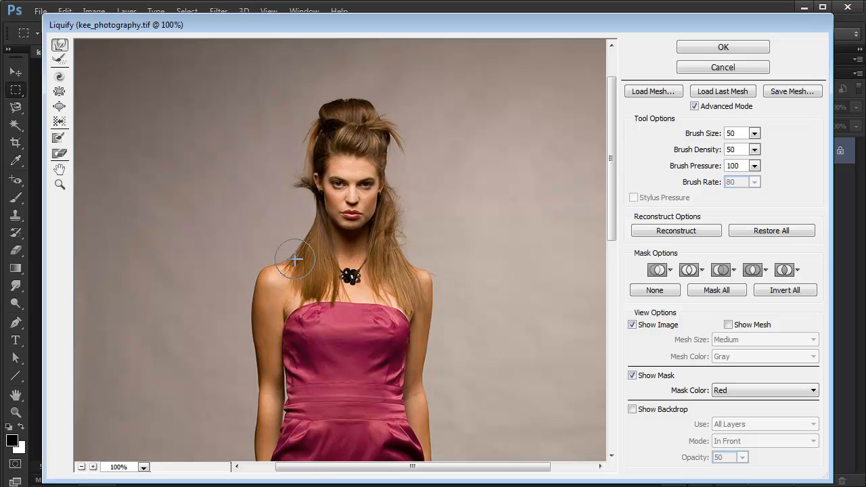
pyautogui.moveTo(284, 255)
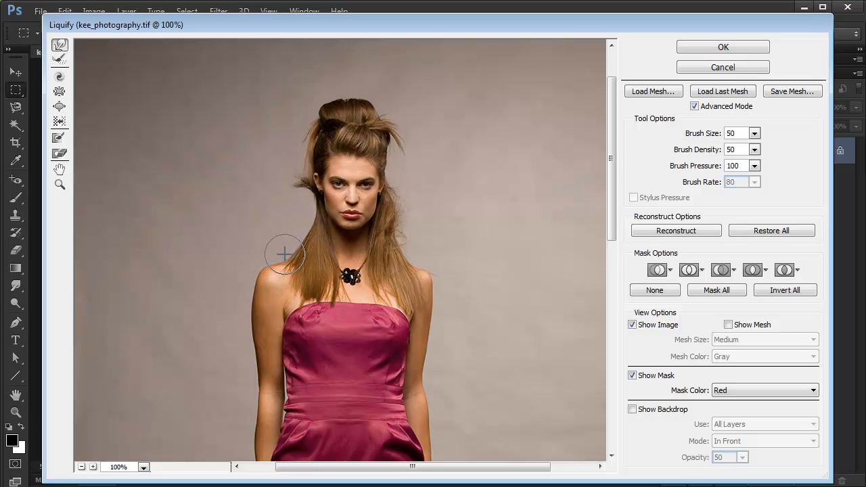
pyautogui.moveTo(281, 260)
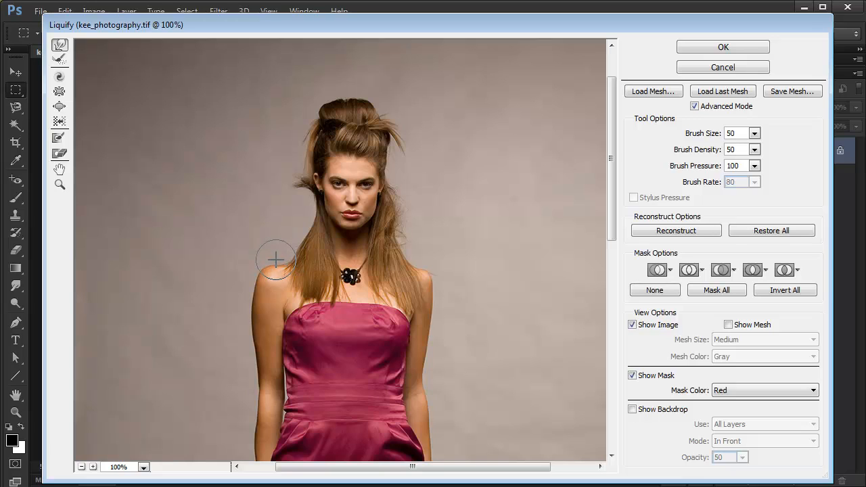
pyautogui.moveTo(275, 252)
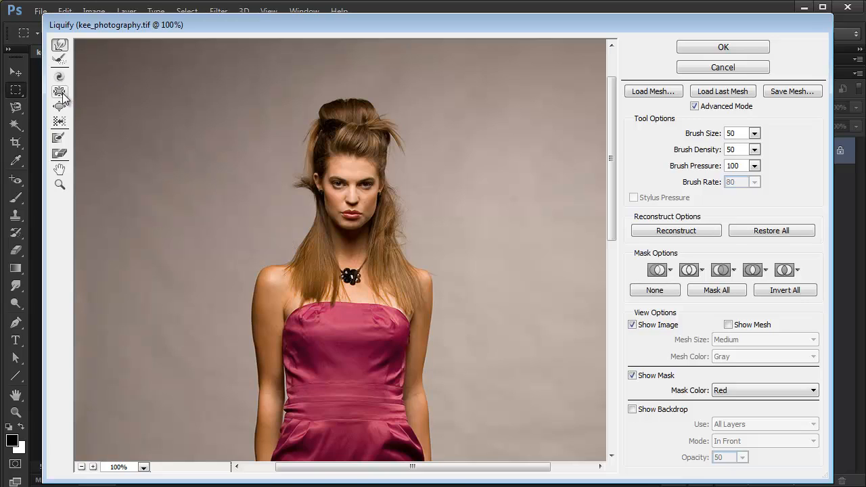
pyautogui.moveTo(60, 92)
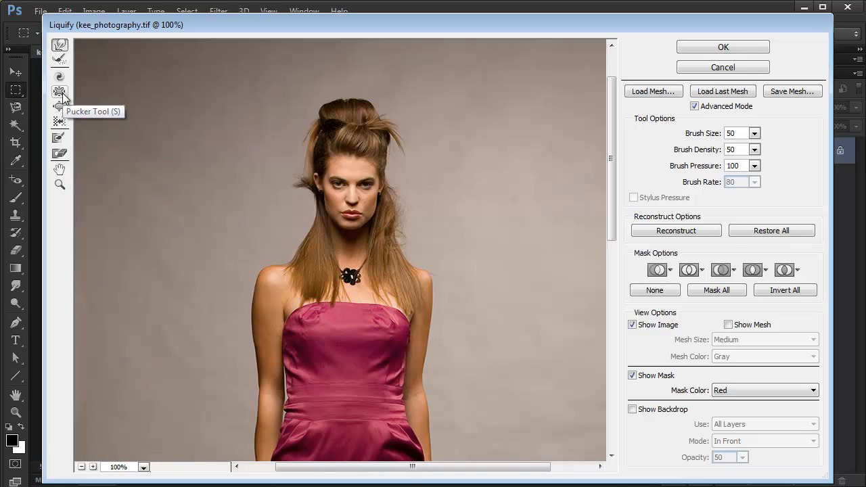
pyautogui.moveTo(59, 107)
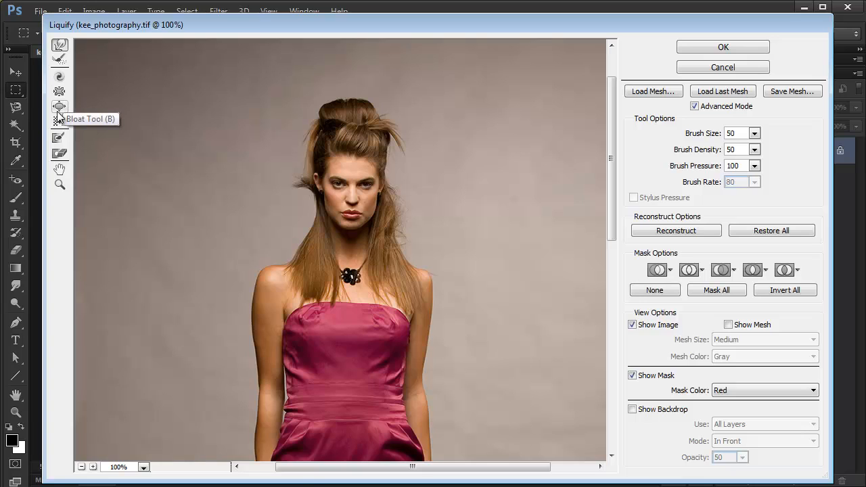
pyautogui.moveTo(59, 108)
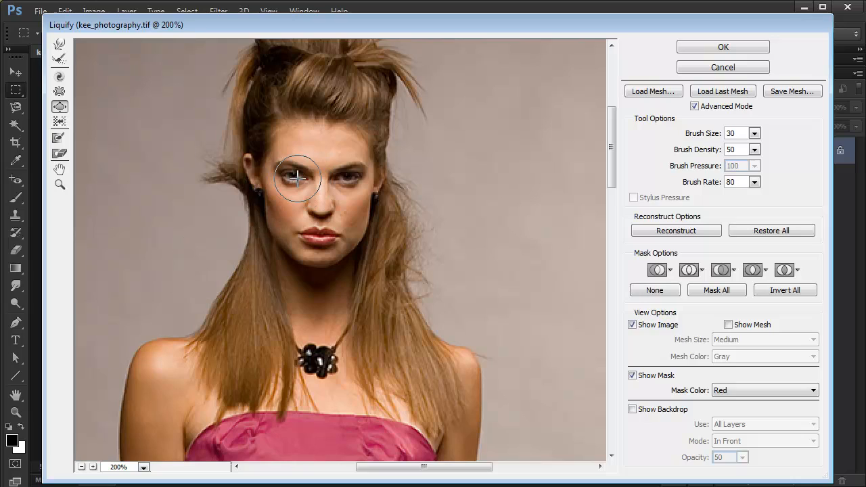
pyautogui.moveTo(294, 176)
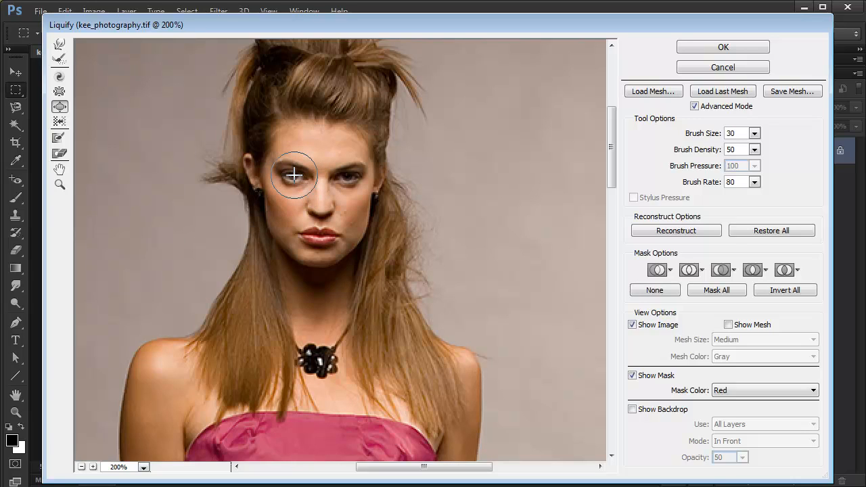
pyautogui.moveTo(345, 181)
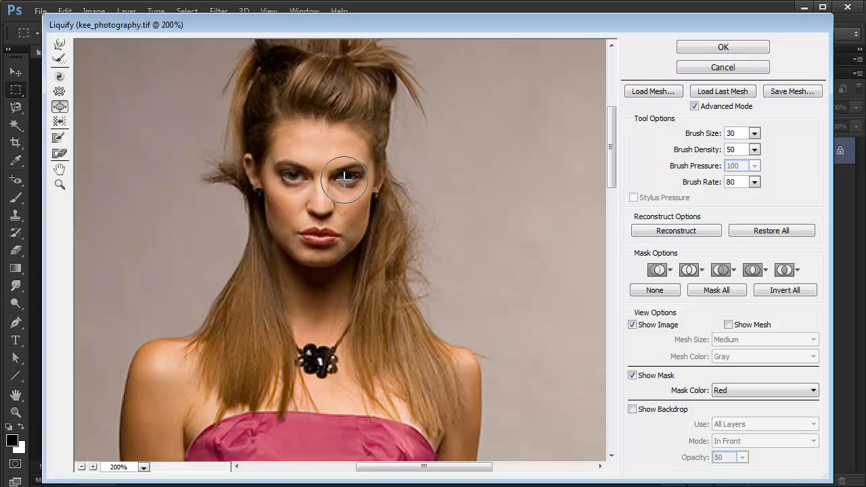
pyautogui.moveTo(349, 177)
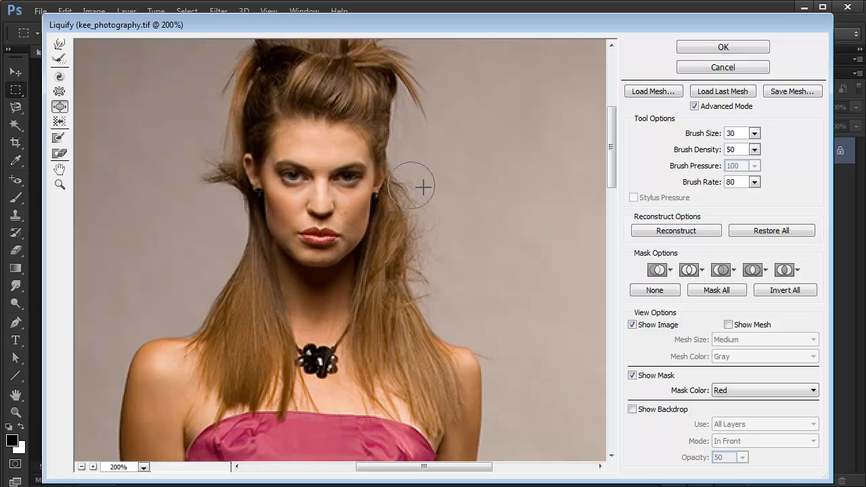
pyautogui.moveTo(504, 209)
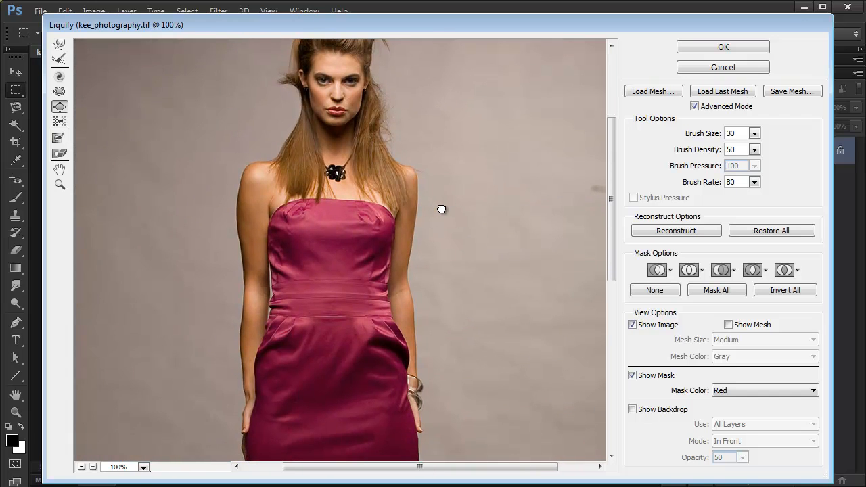
pyautogui.moveTo(416, 201)
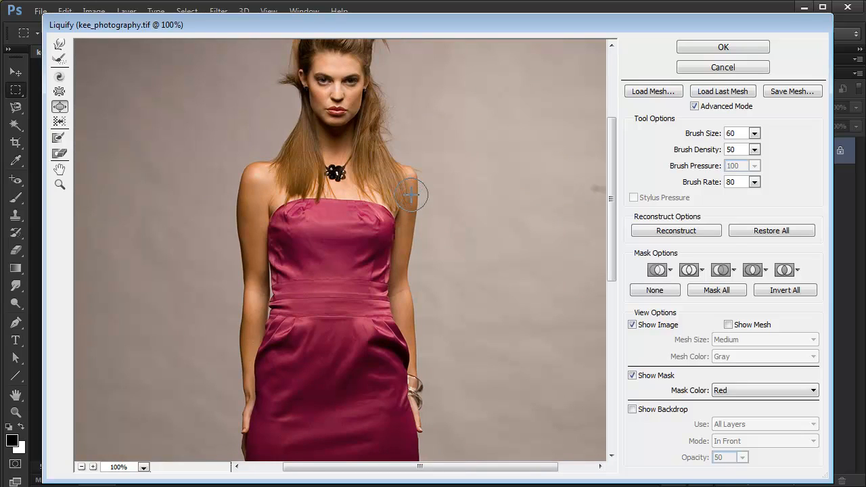
pyautogui.moveTo(405, 195)
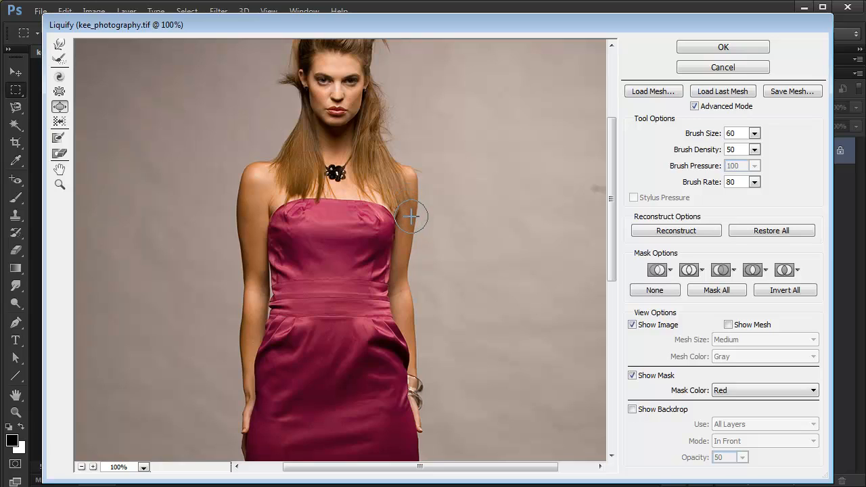
pyautogui.moveTo(410, 238)
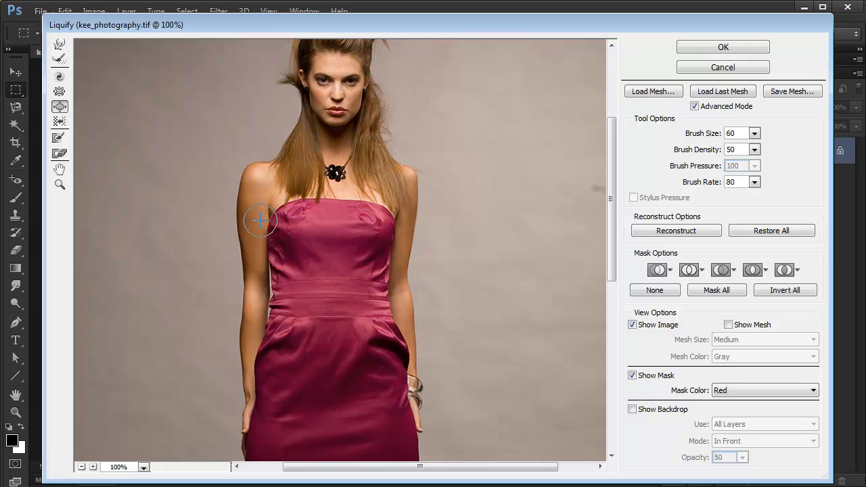
pyautogui.moveTo(59, 92)
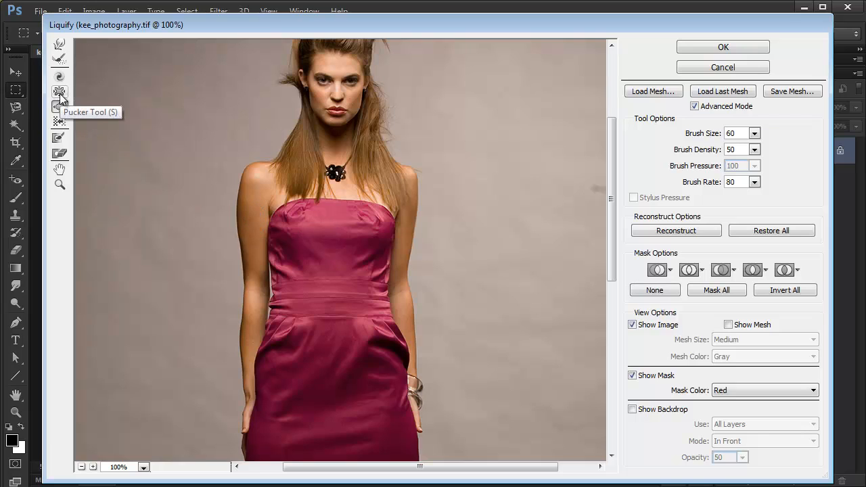
pyautogui.moveTo(452, 347)
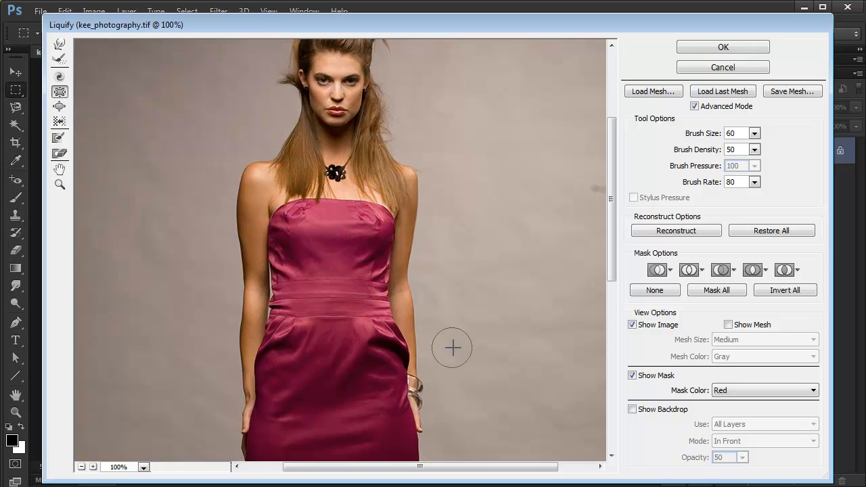
# - Scroll down the preview to bring the model's lower legs into view
pyautogui.scroll(-3)
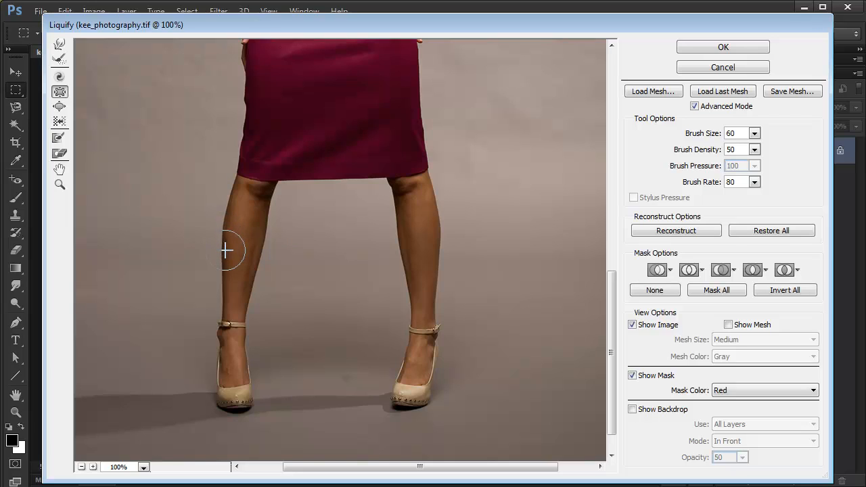
pyautogui.moveTo(401, 241)
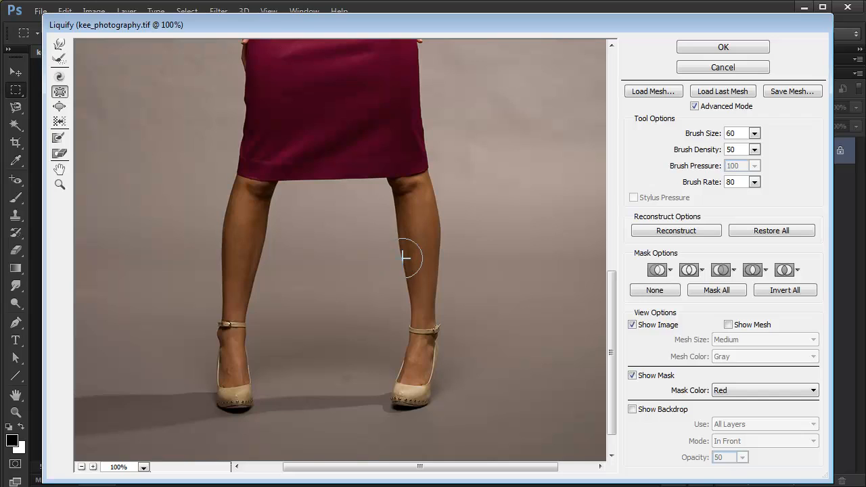
pyautogui.moveTo(402, 224)
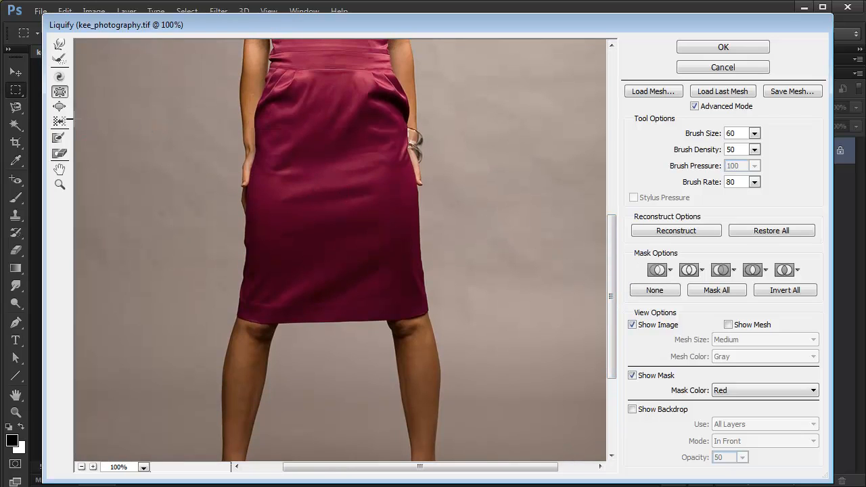
# - Select the Push Left Tool for reshaping the leg outlines
pyautogui.click(59, 122)
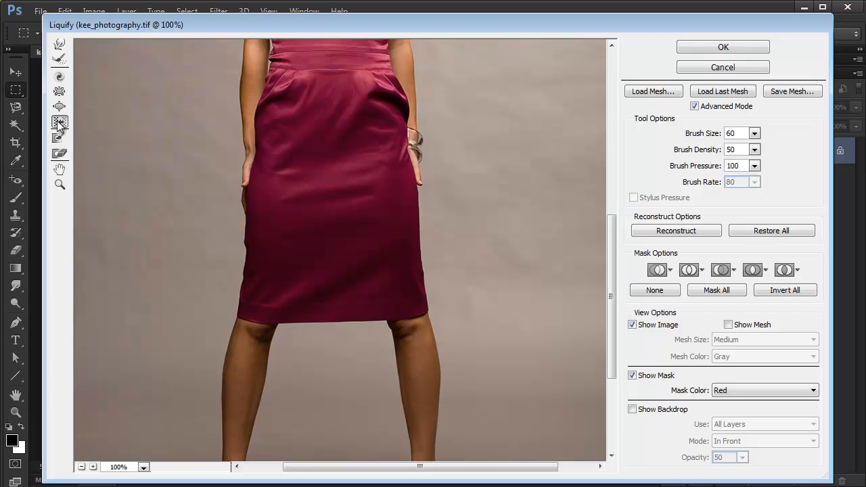
pyautogui.moveTo(59, 123)
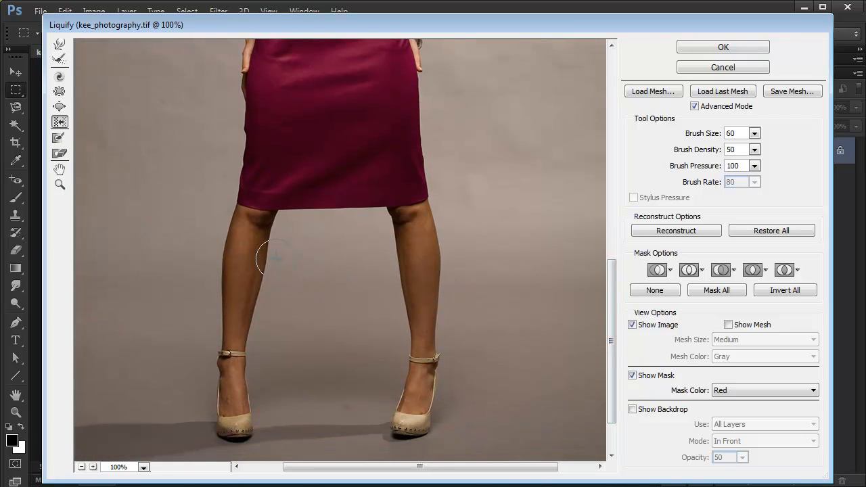
pyautogui.moveTo(274, 252)
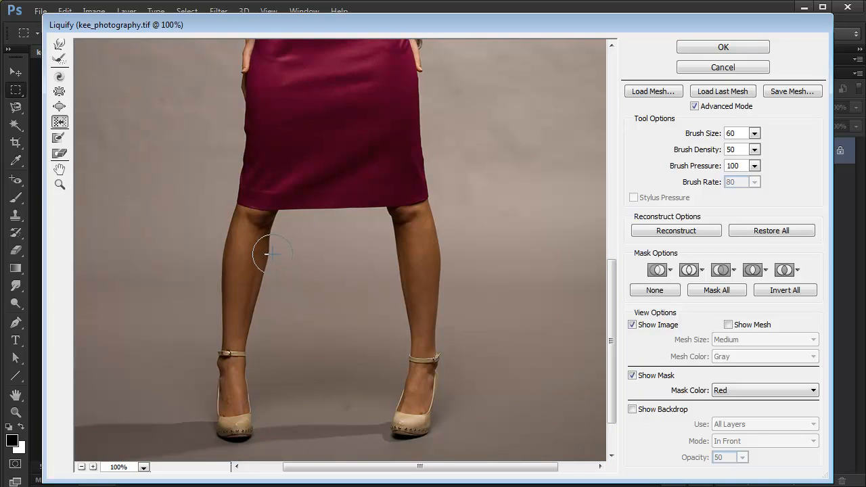
pyautogui.moveTo(257, 284)
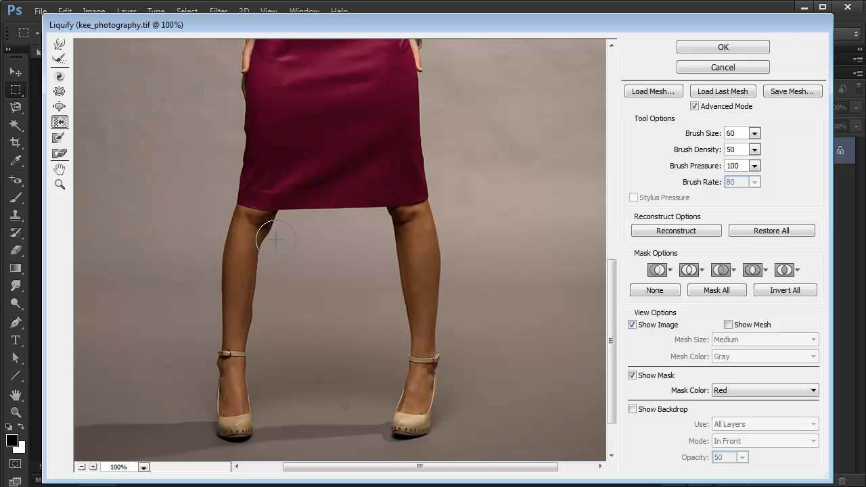
pyautogui.moveTo(337, 343)
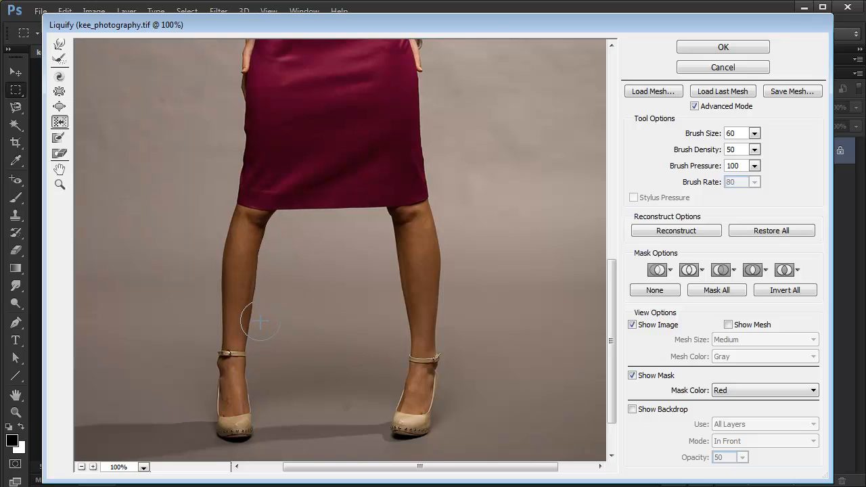
pyautogui.moveTo(368, 266)
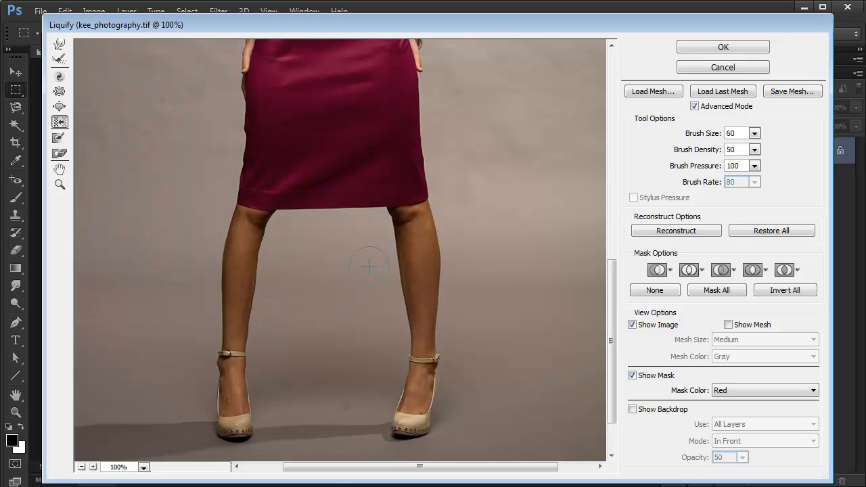
pyautogui.moveTo(394, 246)
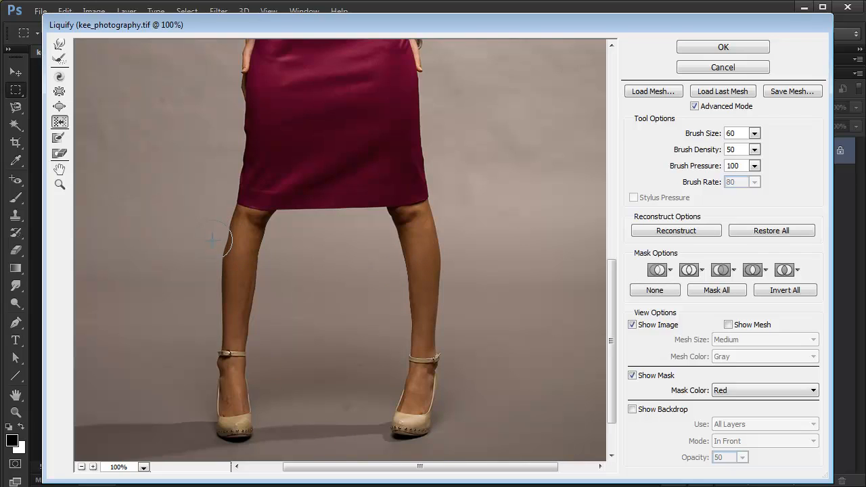
pyautogui.moveTo(216, 271)
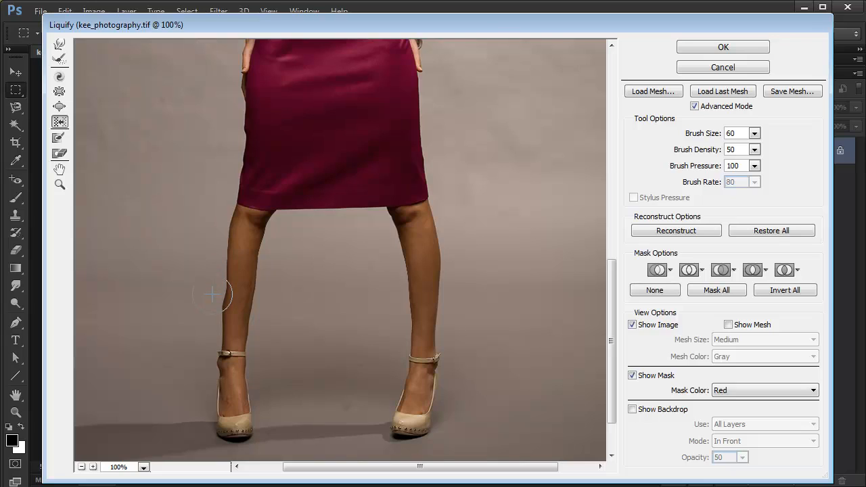
pyautogui.moveTo(433, 326)
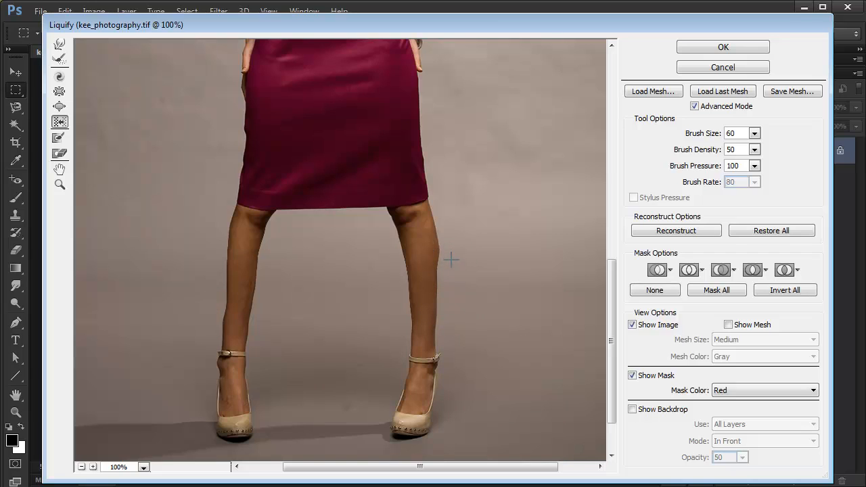
pyautogui.moveTo(551, 218)
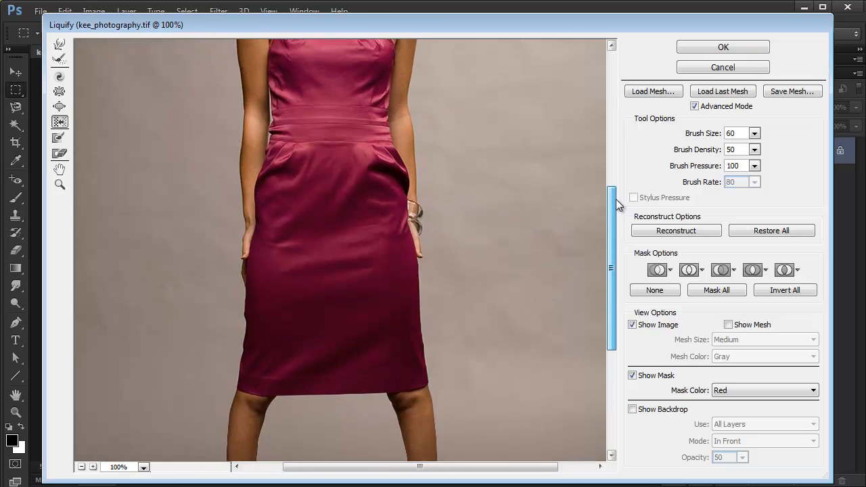
pyautogui.scroll(3)
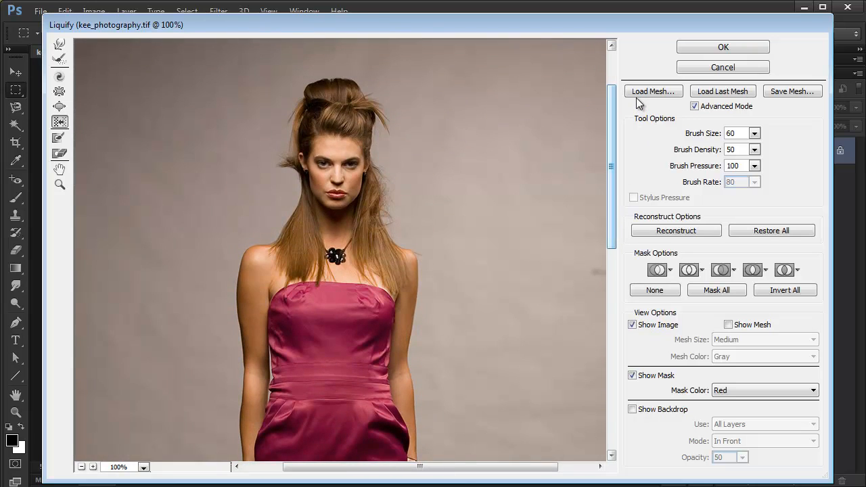
pyautogui.moveTo(652, 91)
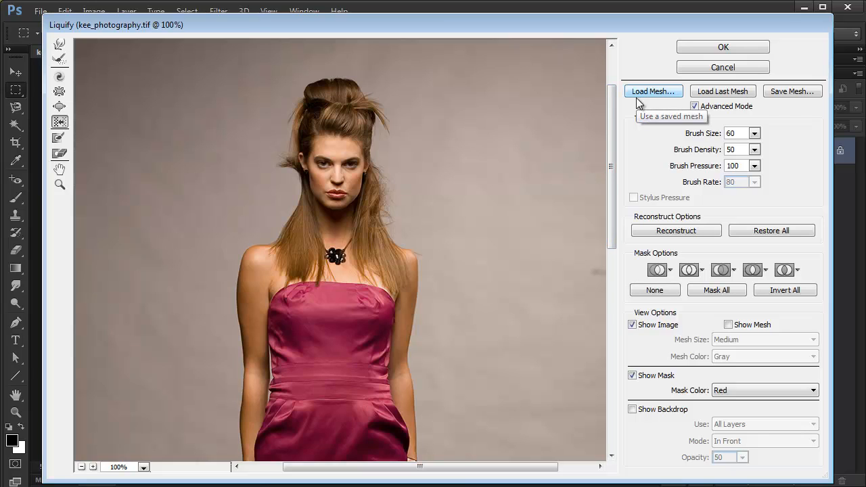